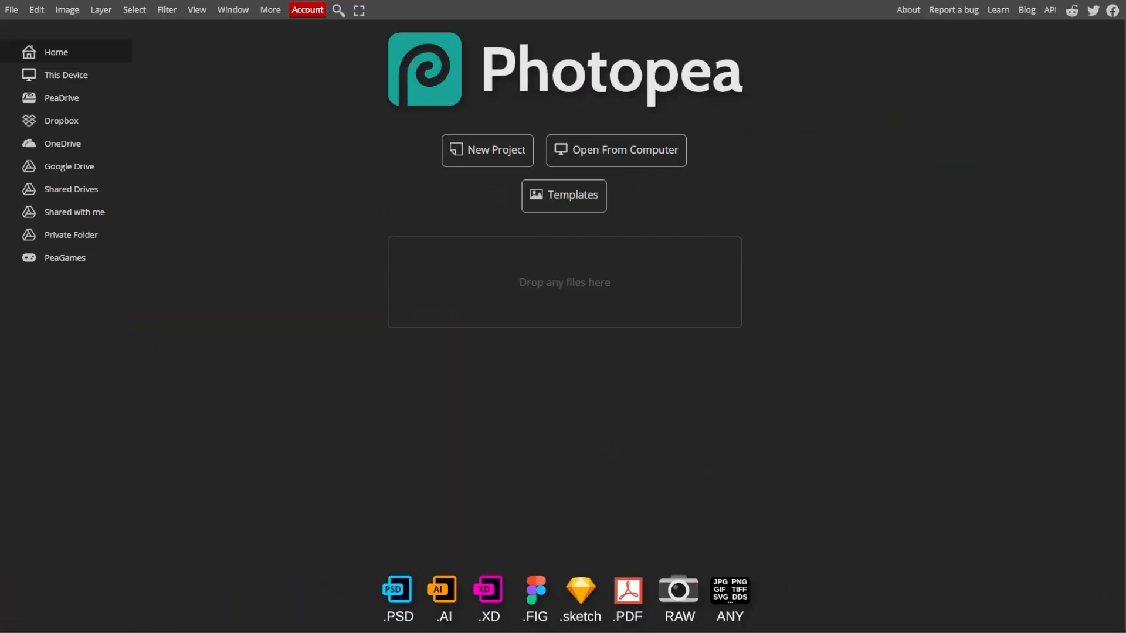
mouse_move(140, 139)
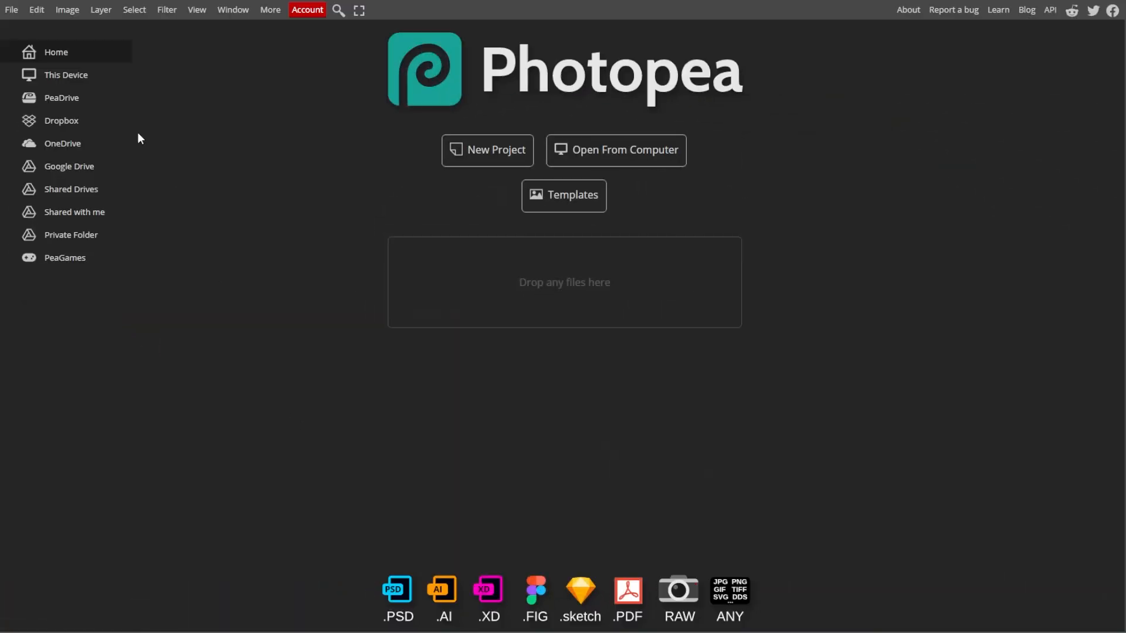
- Load the creased photo and name the duplicated background 'Restoration Layer'
left_click(617, 150)
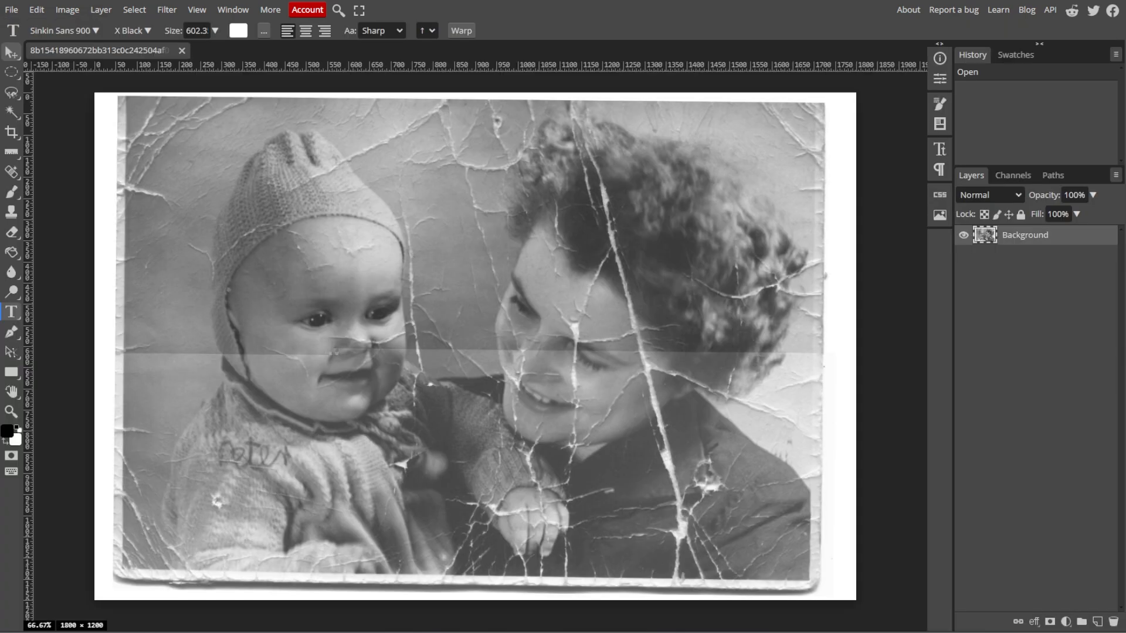
mouse_move(1021, 242)
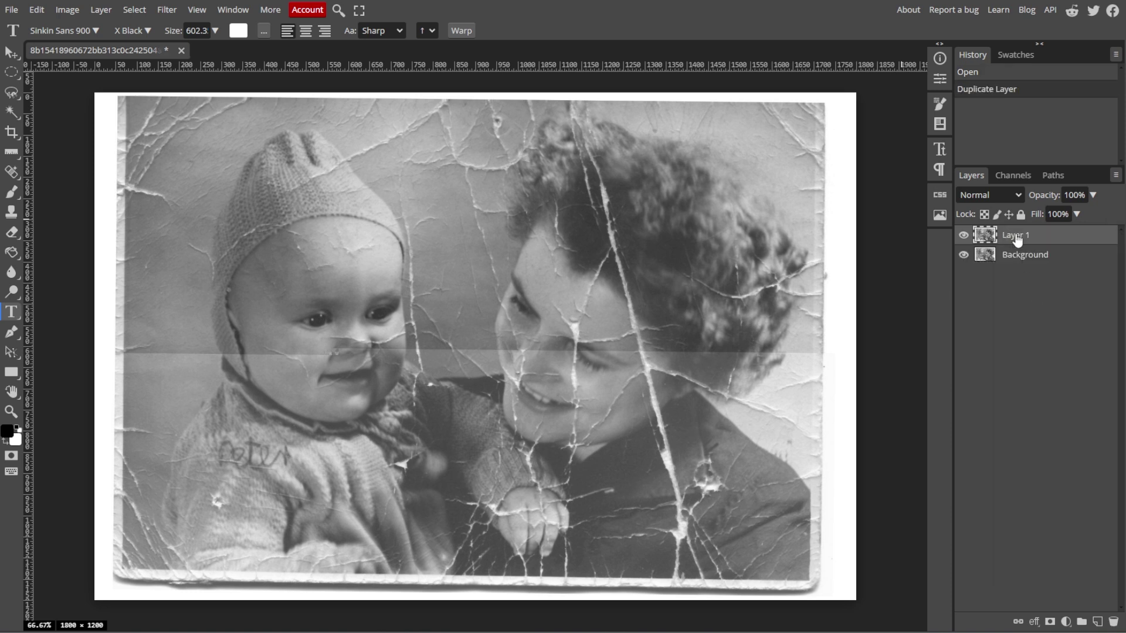
double_click(1018, 235)
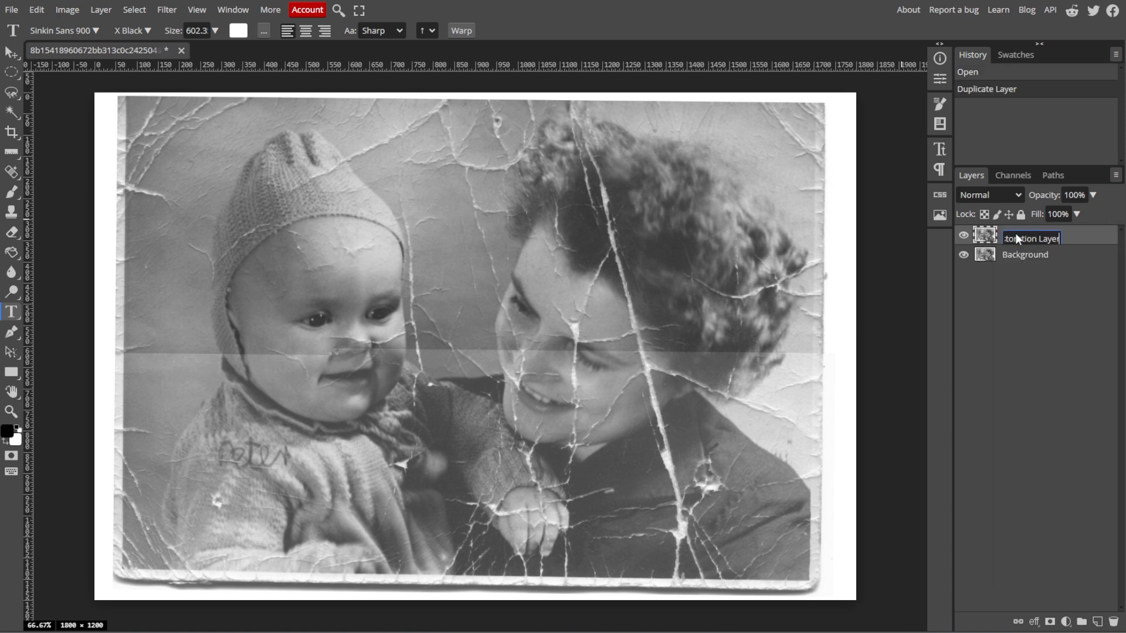
key("Enter")
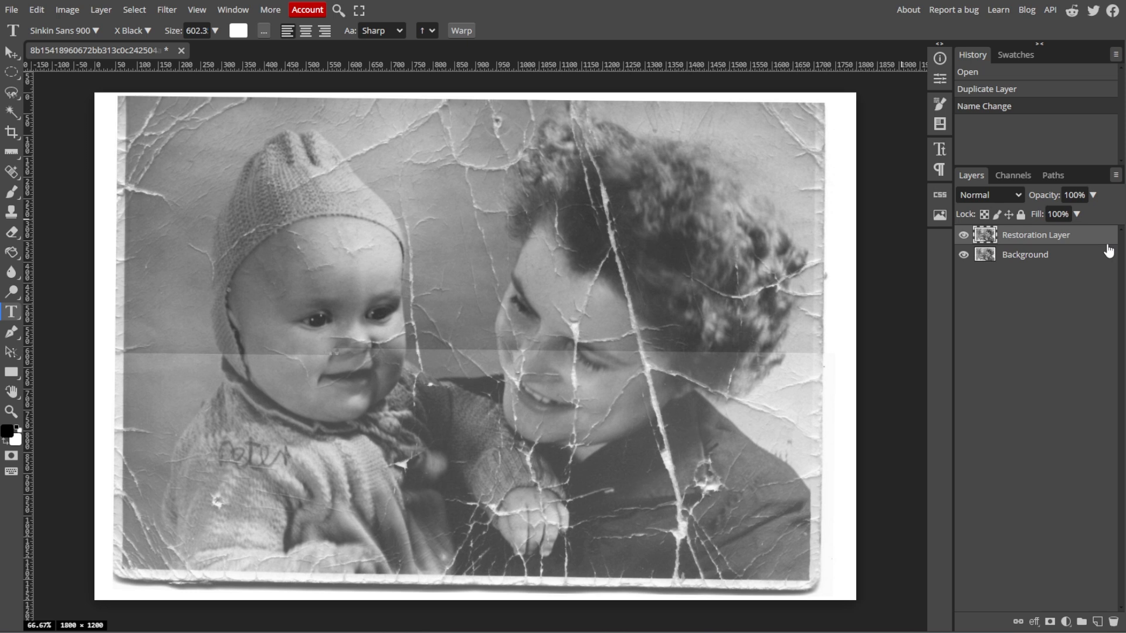
- Spot-heal the backdrop crack between the faces and the crack across the baby's cheek
left_click(8, 171)
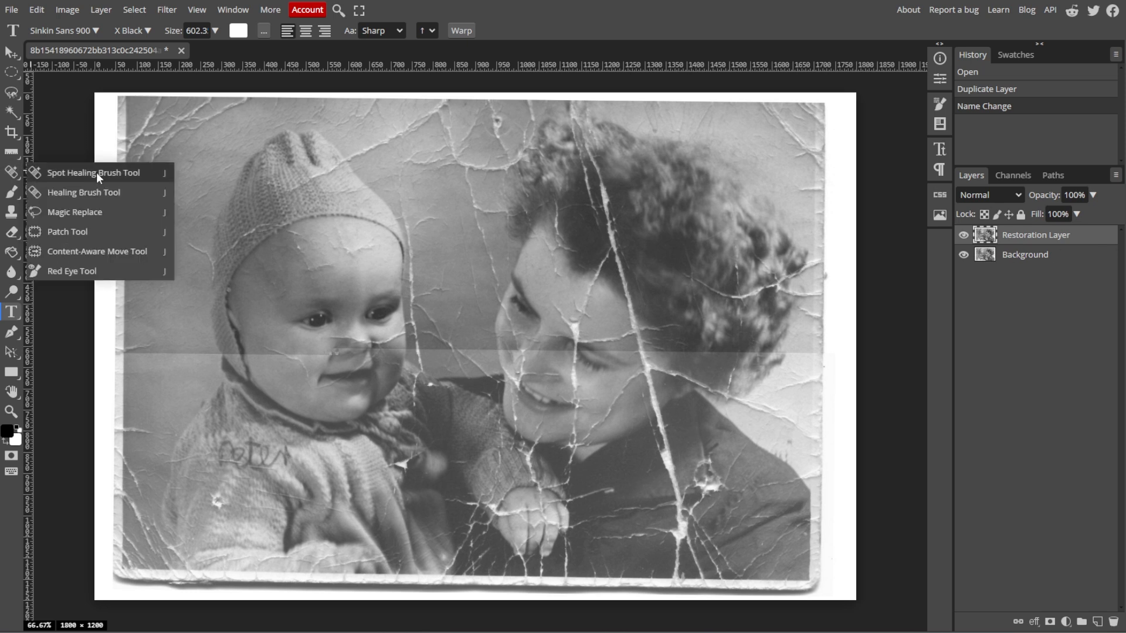
left_click(88, 172)
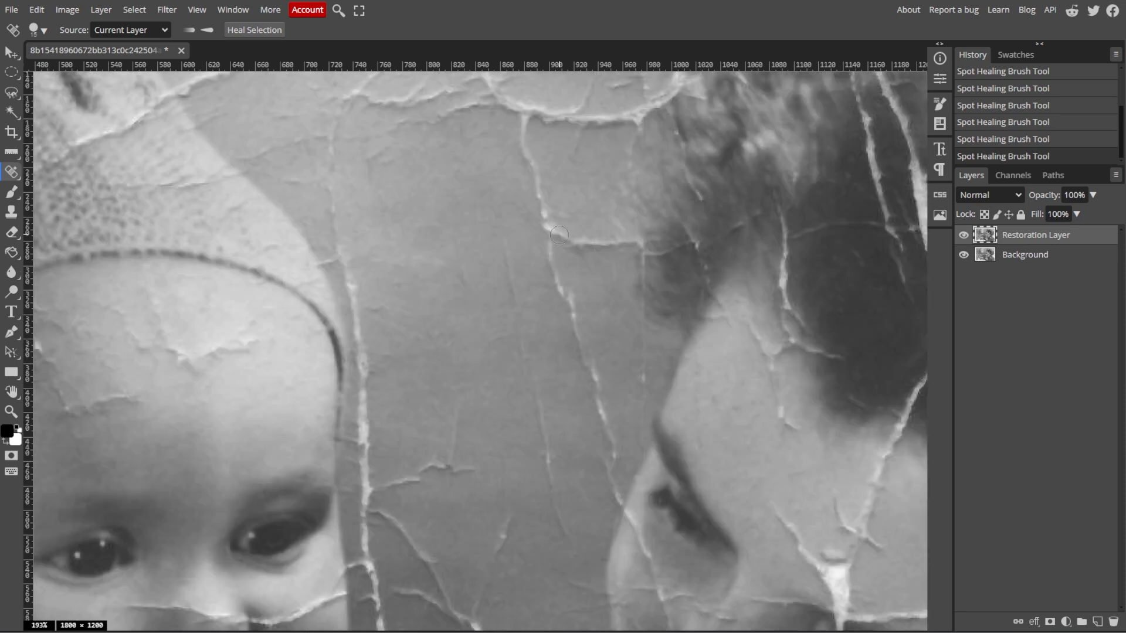
left_click_drag(529, 217, 638, 242)
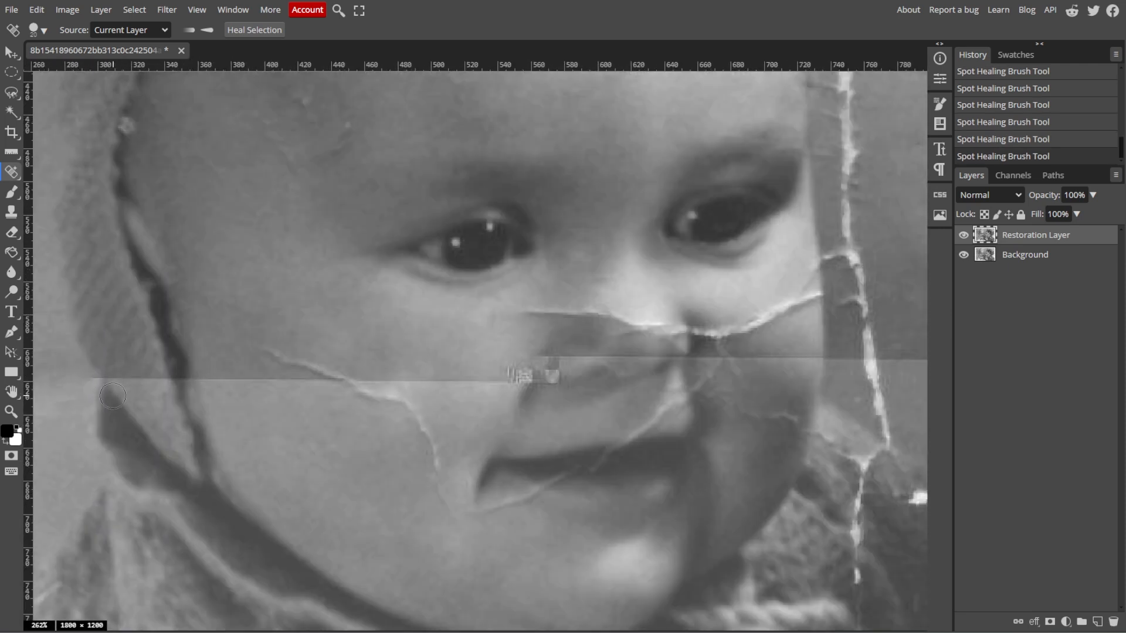
left_click_drag(112, 397, 407, 385)
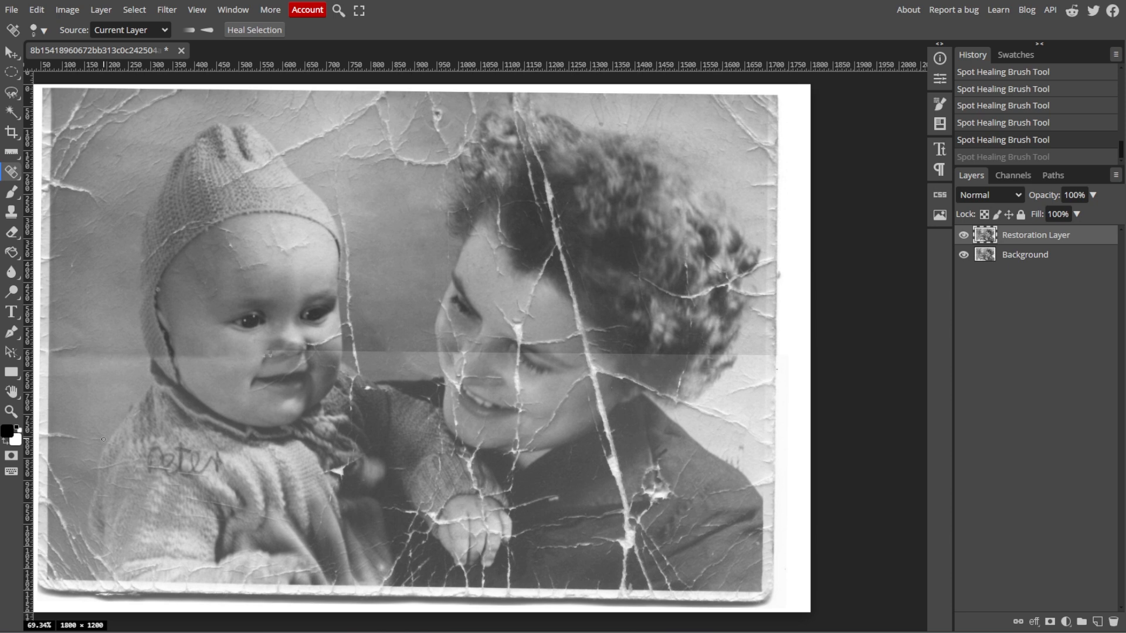
mouse_move(9, 211)
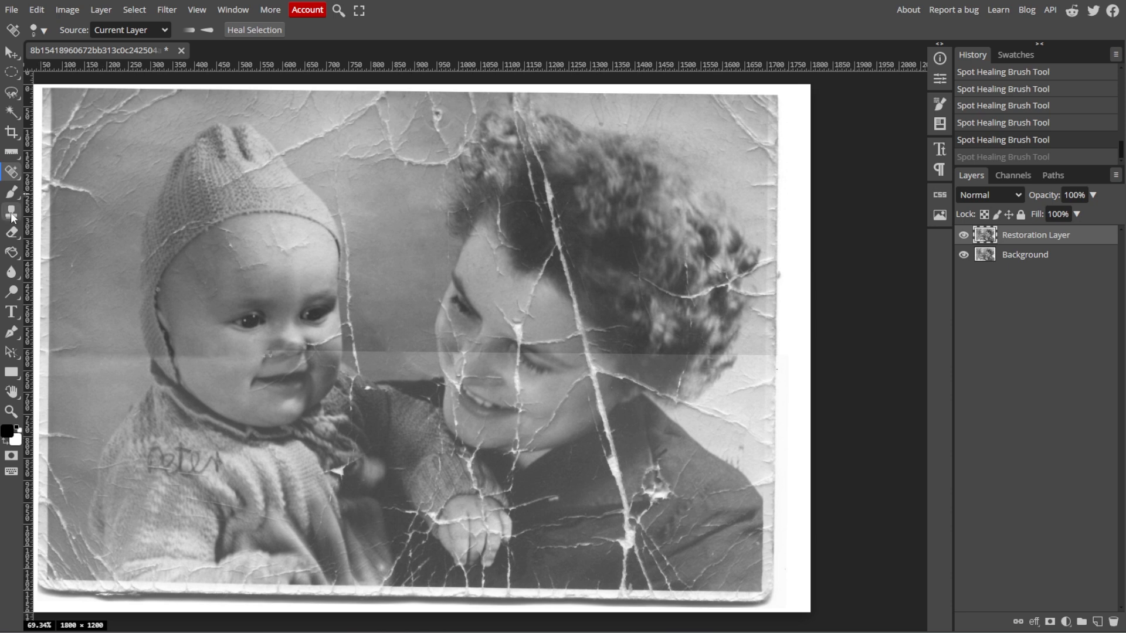
- Clone clean cheek skin over the fold line running across the baby's face
left_click(10, 209)
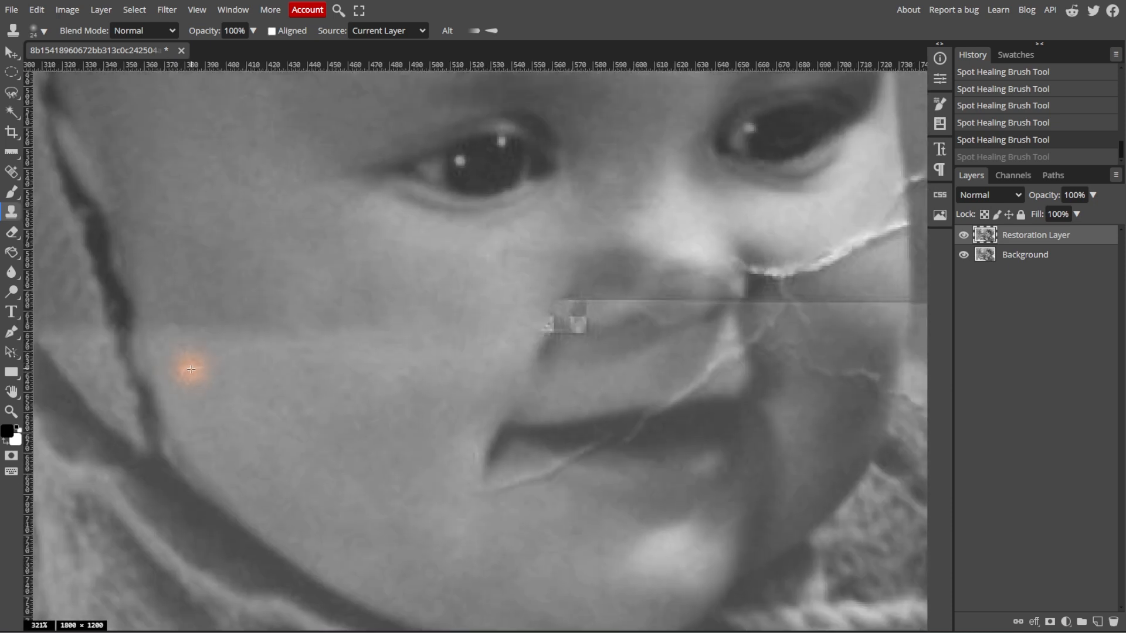
left_click(191, 370)
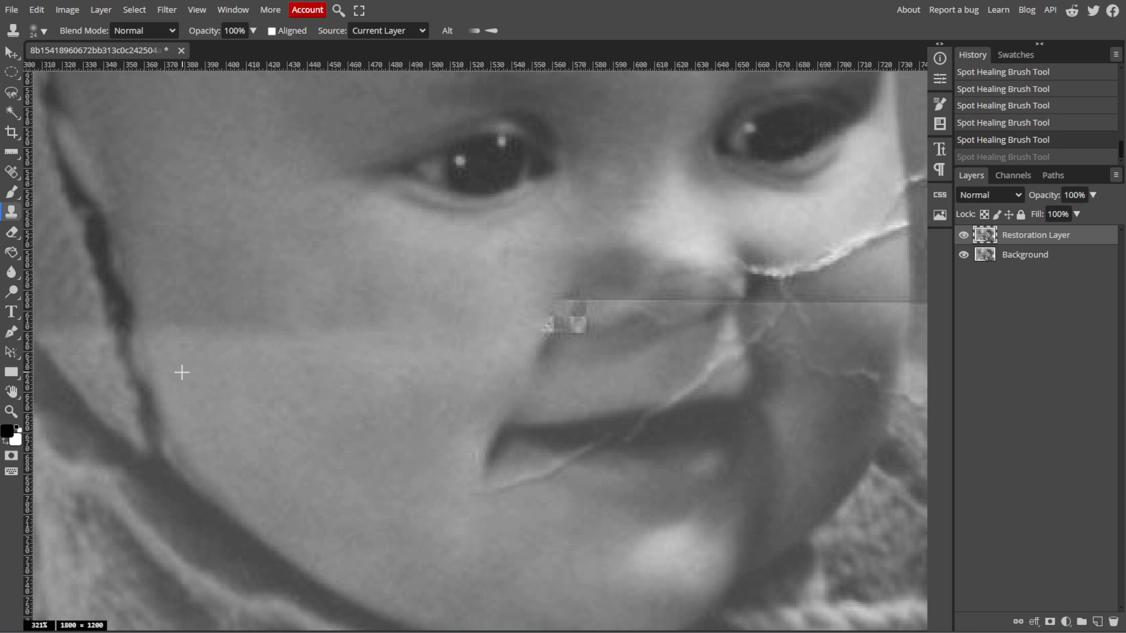
mouse_move(156, 334)
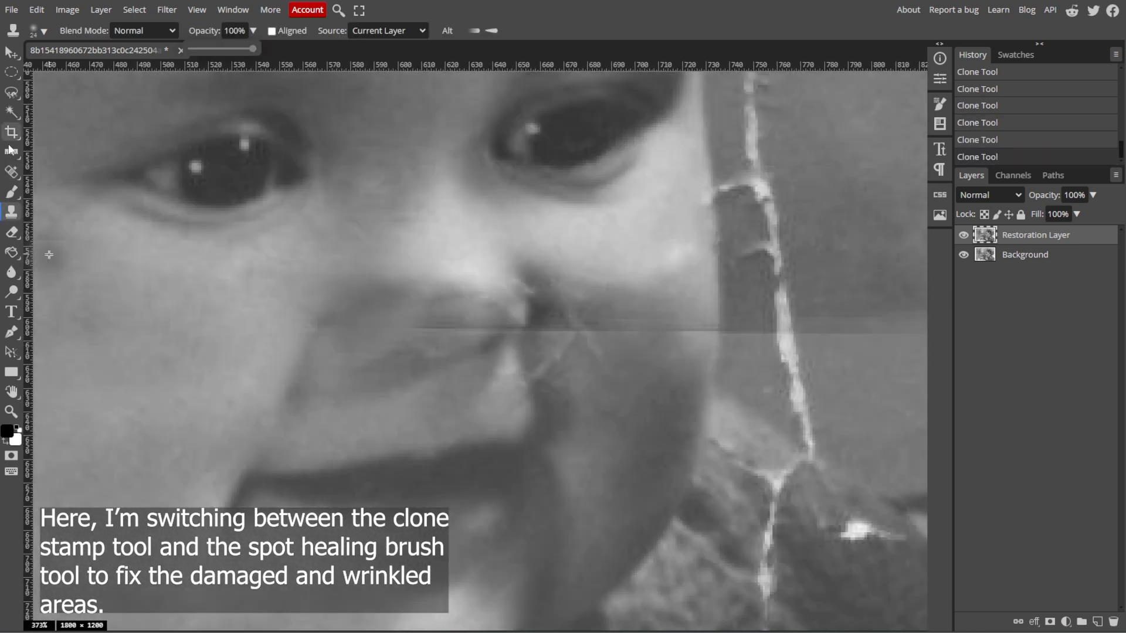
left_click_drag(495, 216, 564, 309)
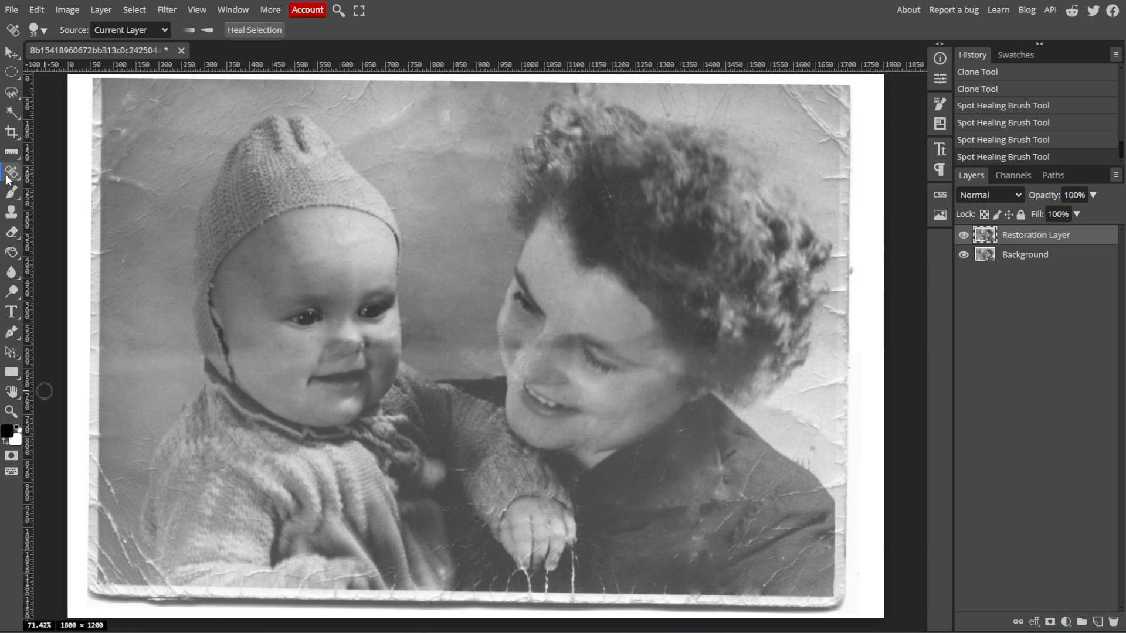
left_click(166, 9)
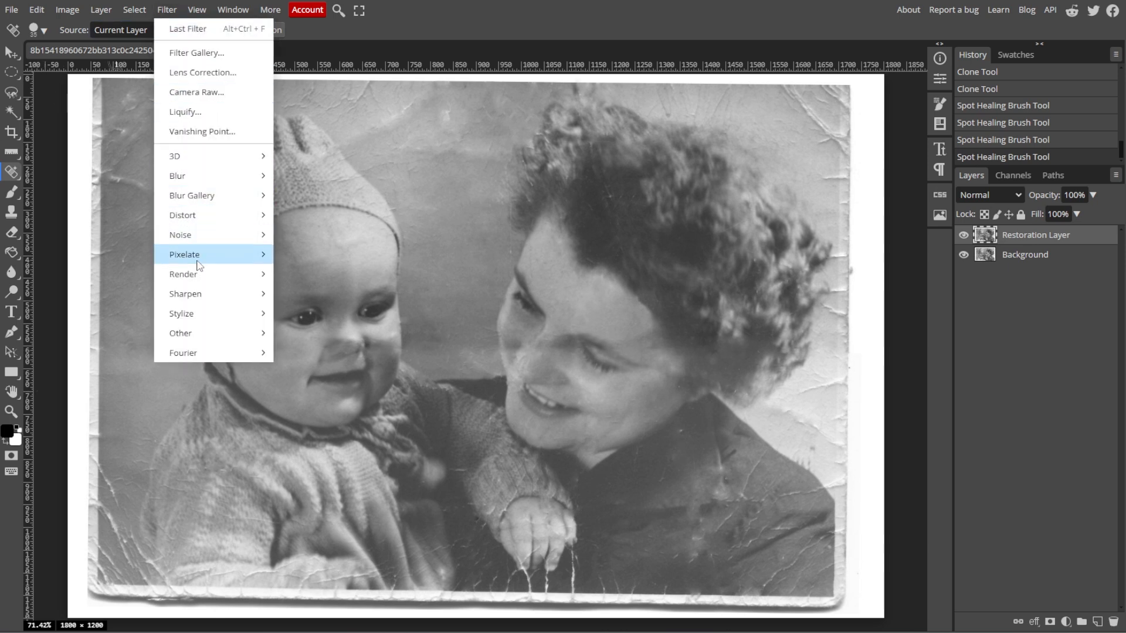
mouse_move(185, 293)
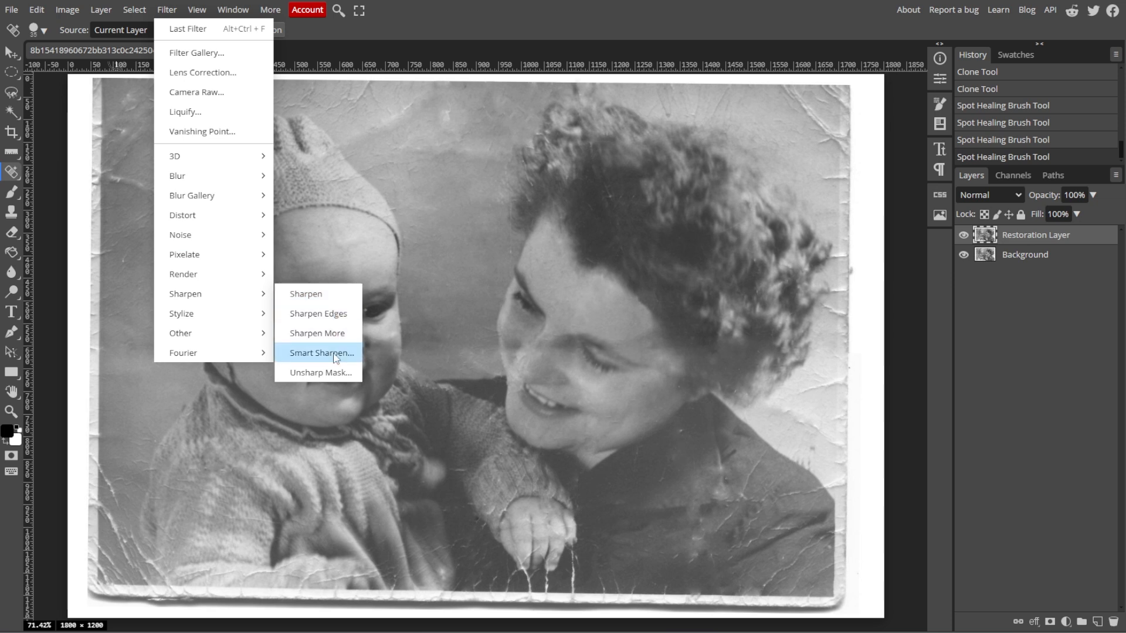
- Apply an Unsharp Mask with amount about 120% and radius 2.1 px, threshold 0
left_click(318, 373)
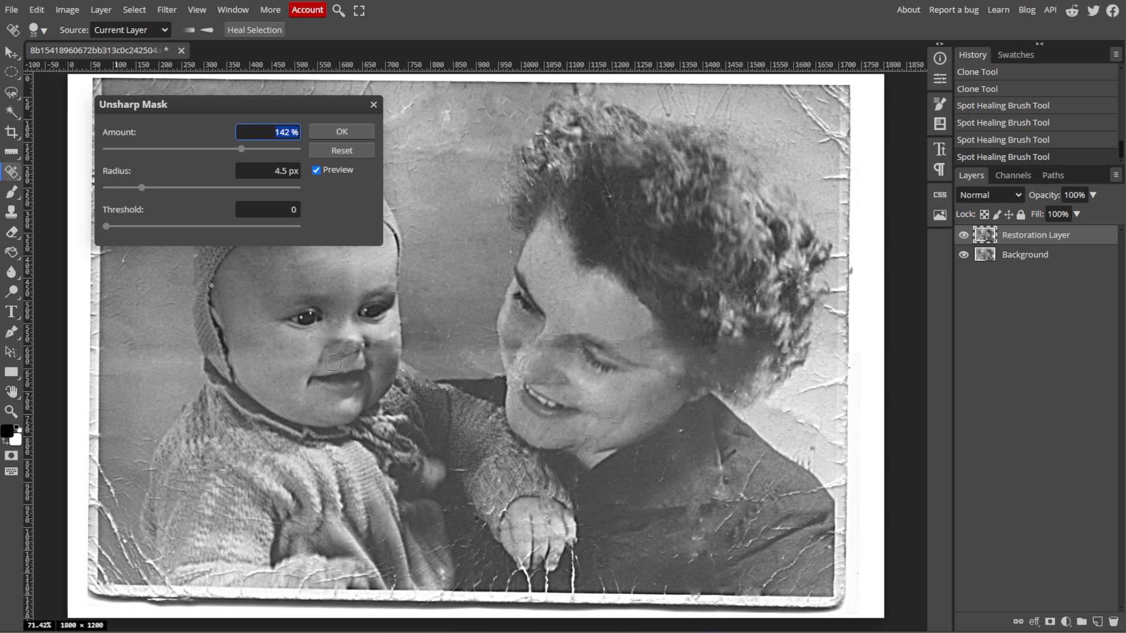
left_click_drag(231, 149, 230, 149)
type("120")
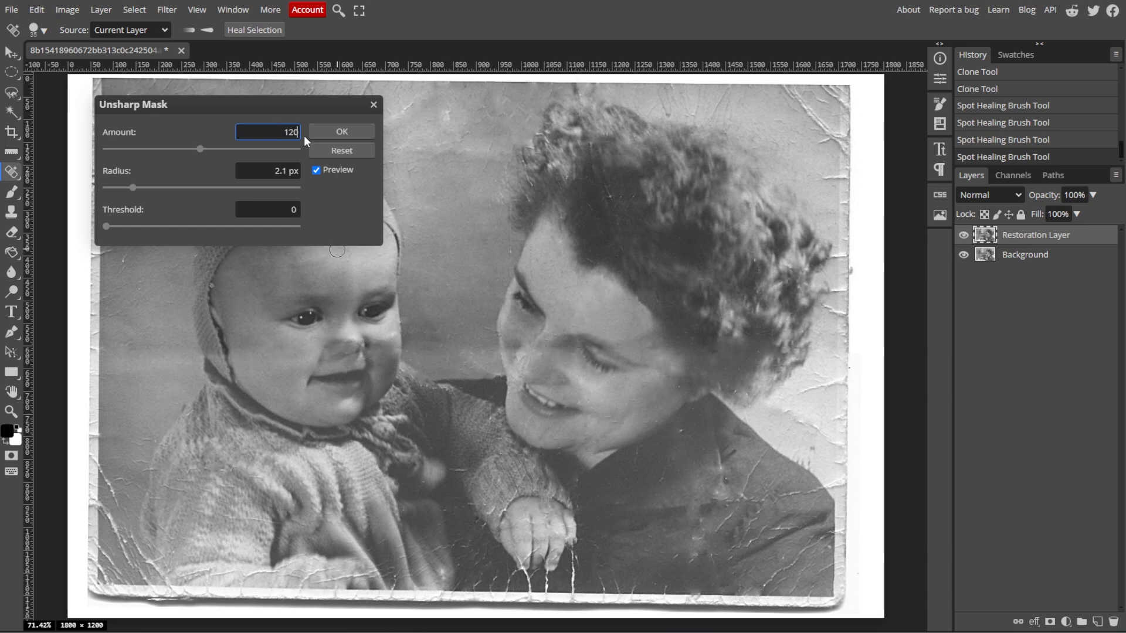
left_click(341, 131)
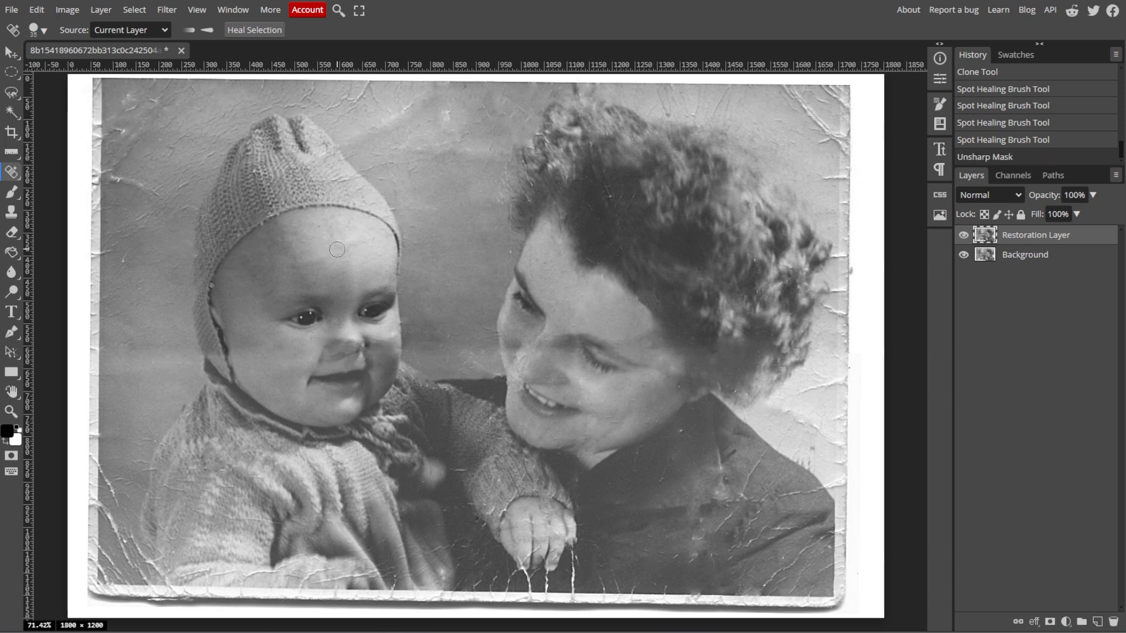
mouse_move(574, 306)
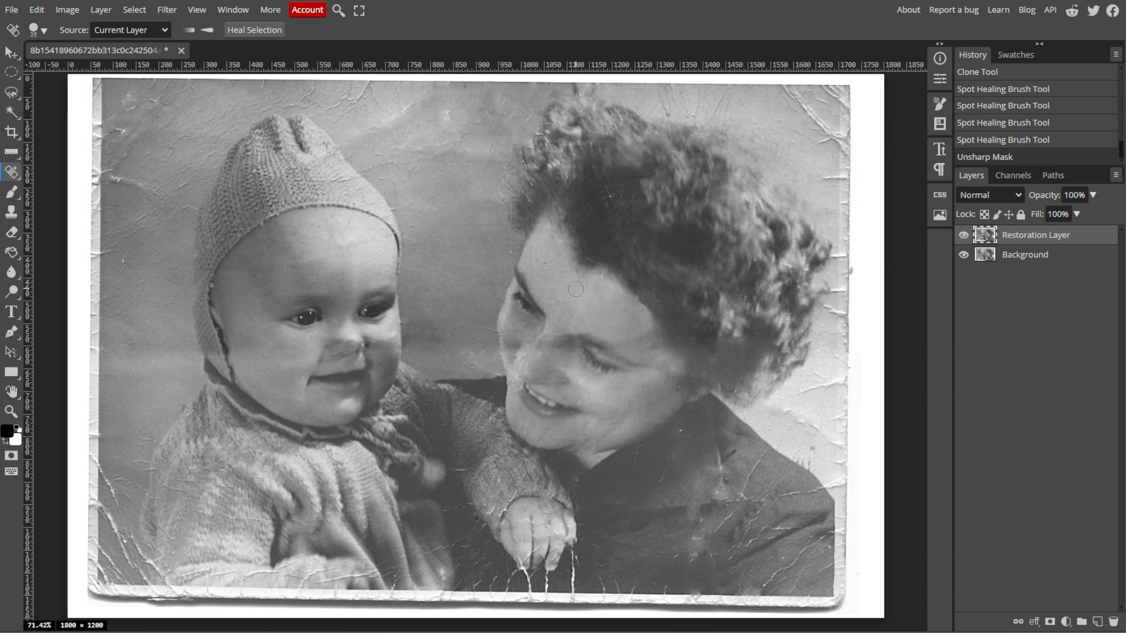
- Apply a Brightness/Contrast adjustment of brightness 11 and contrast 8
left_click(68, 10)
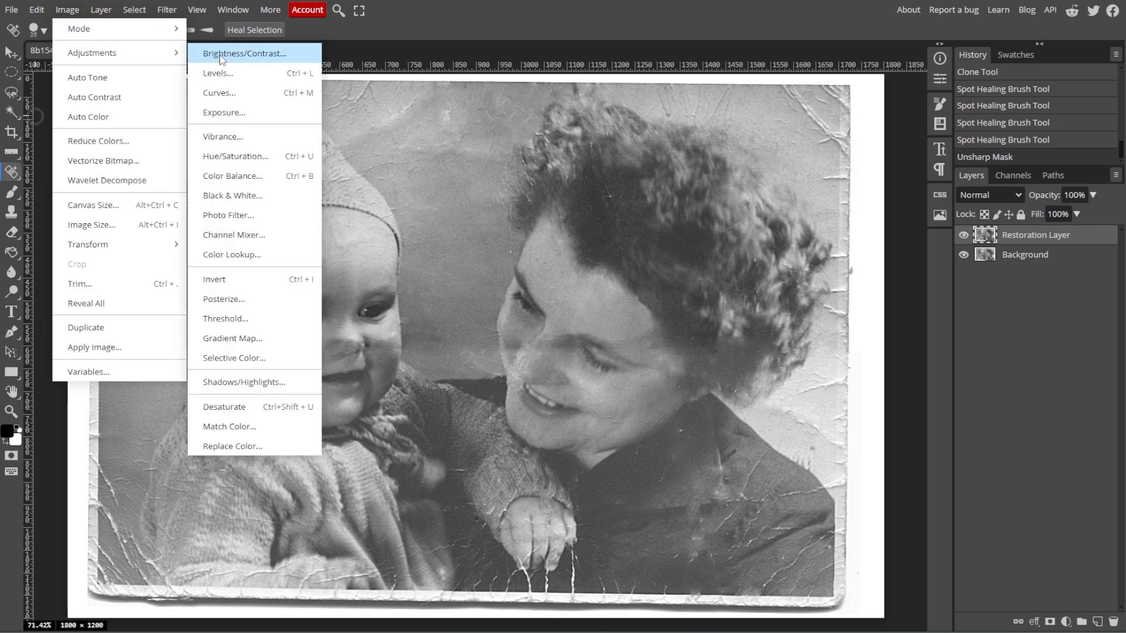
left_click(245, 54)
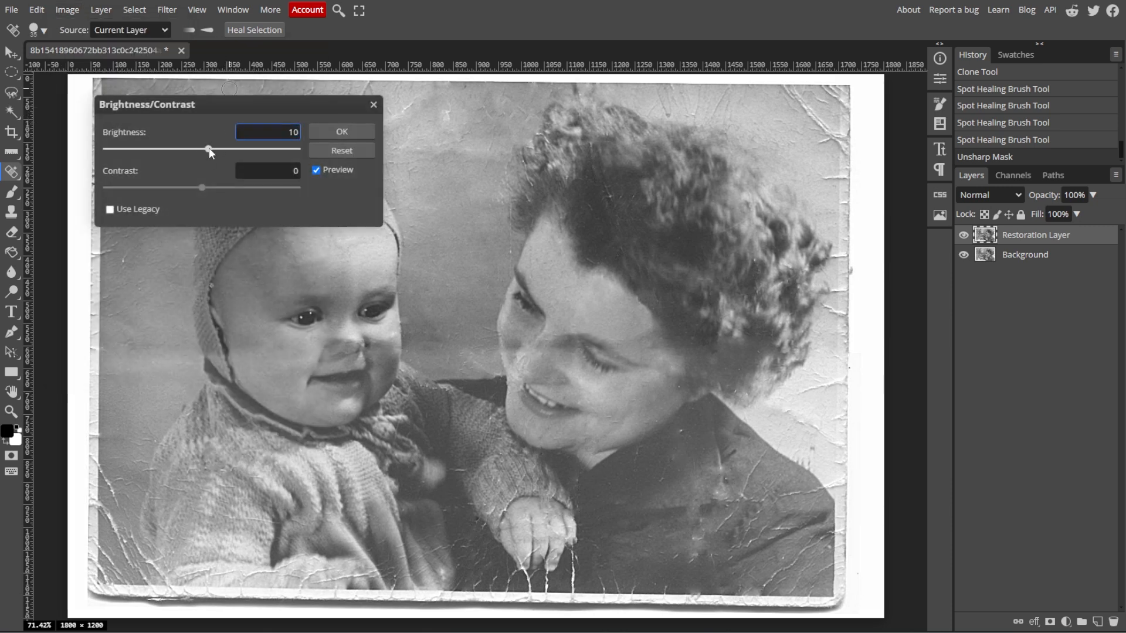
left_click_drag(202, 187, 210, 187)
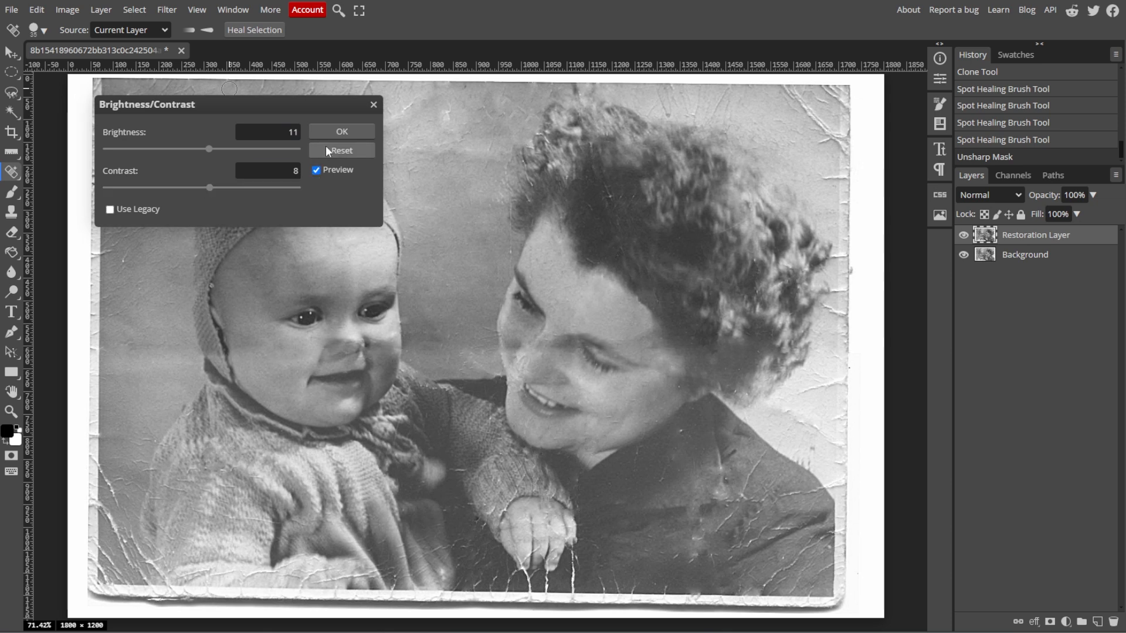
left_click(341, 131)
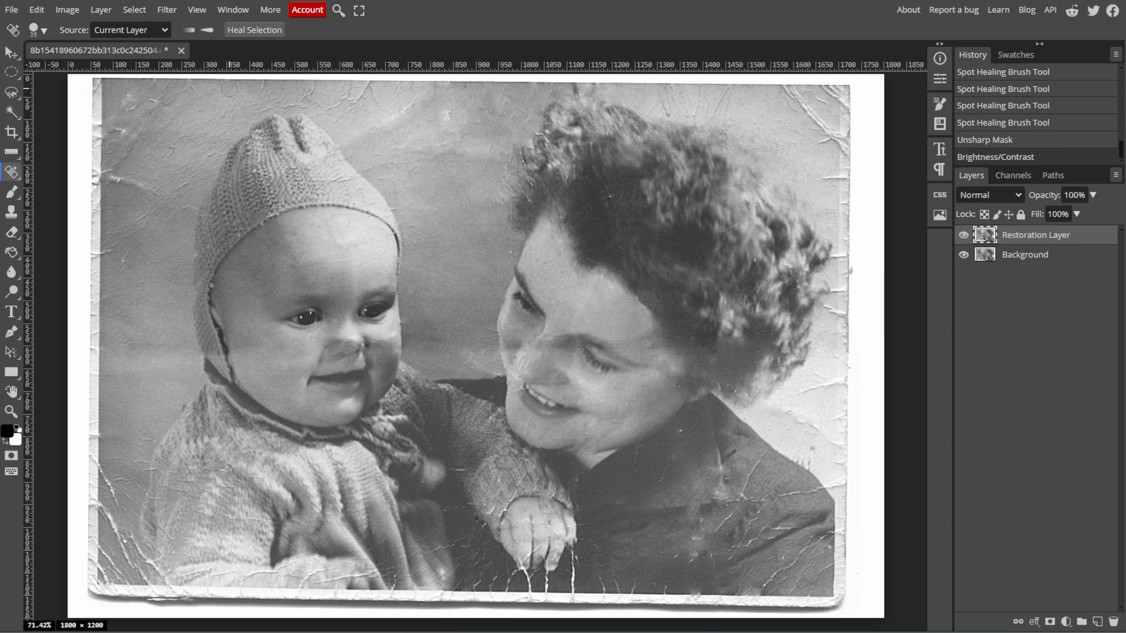
mouse_move(326, 127)
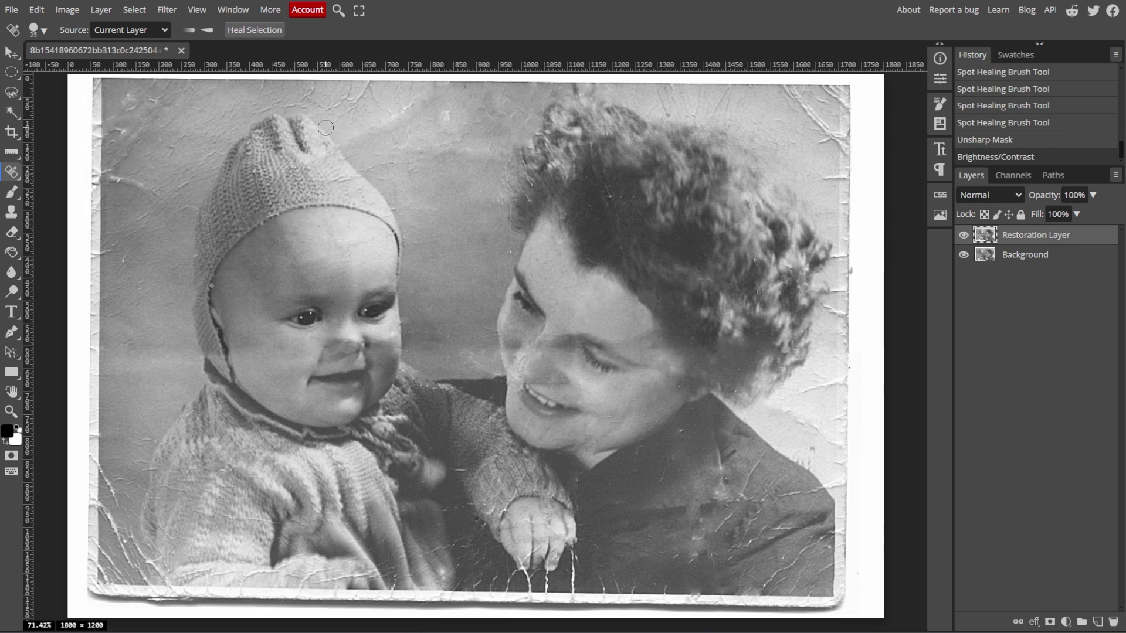
left_click(68, 9)
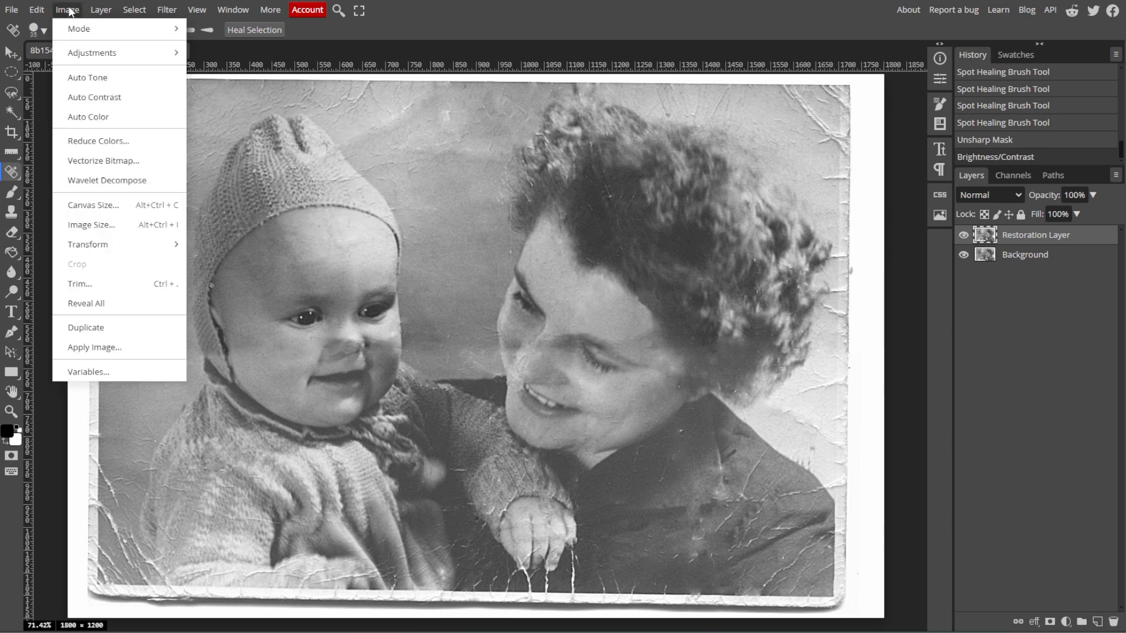
mouse_move(91, 53)
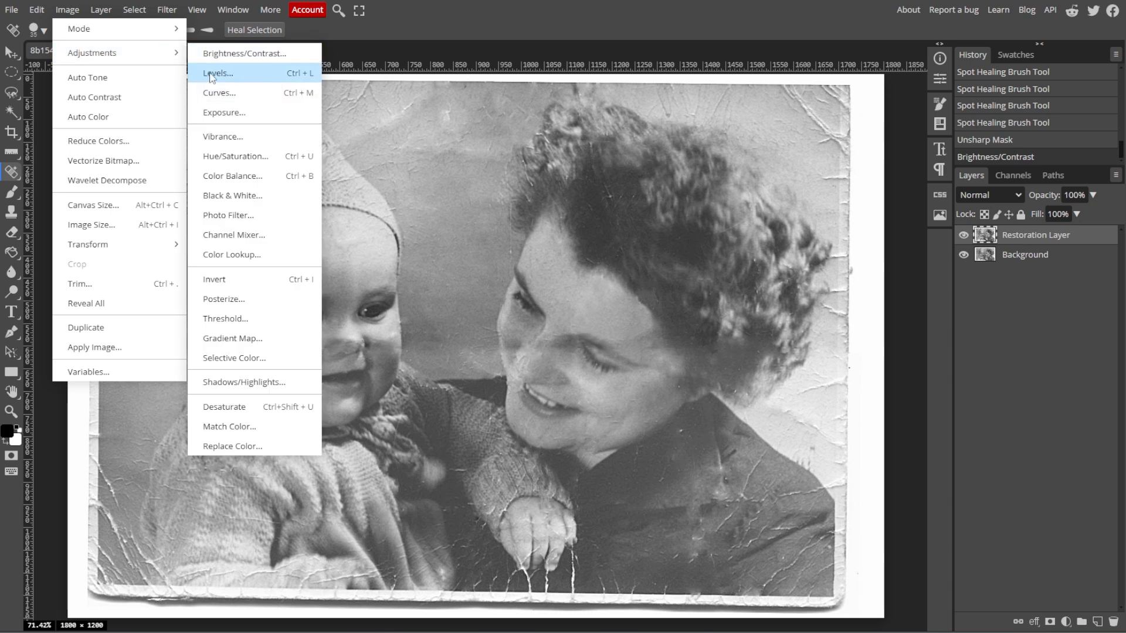
mouse_move(293, 77)
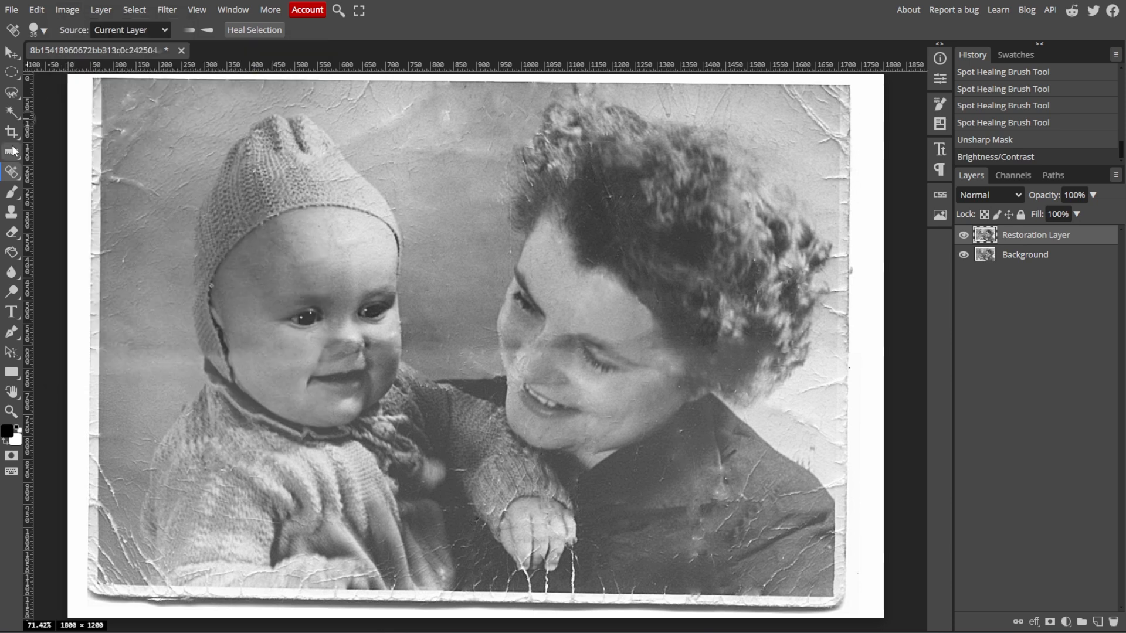
- Crop off the torn white border to 1597×1076 and heal the crack above the hat
left_click(12, 131)
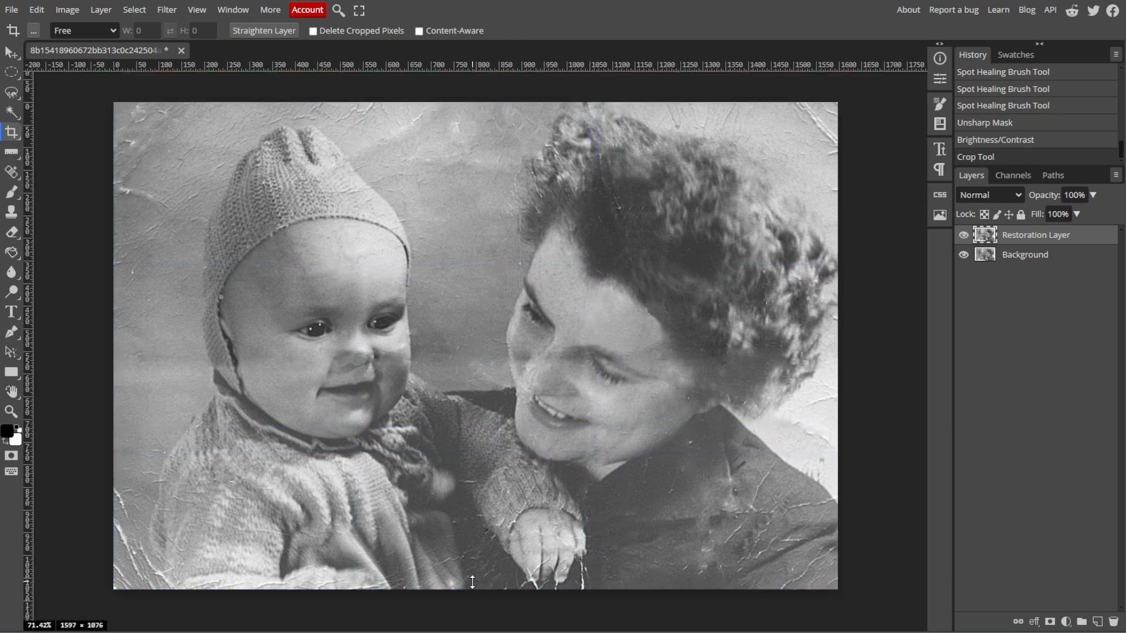
left_click(9, 171)
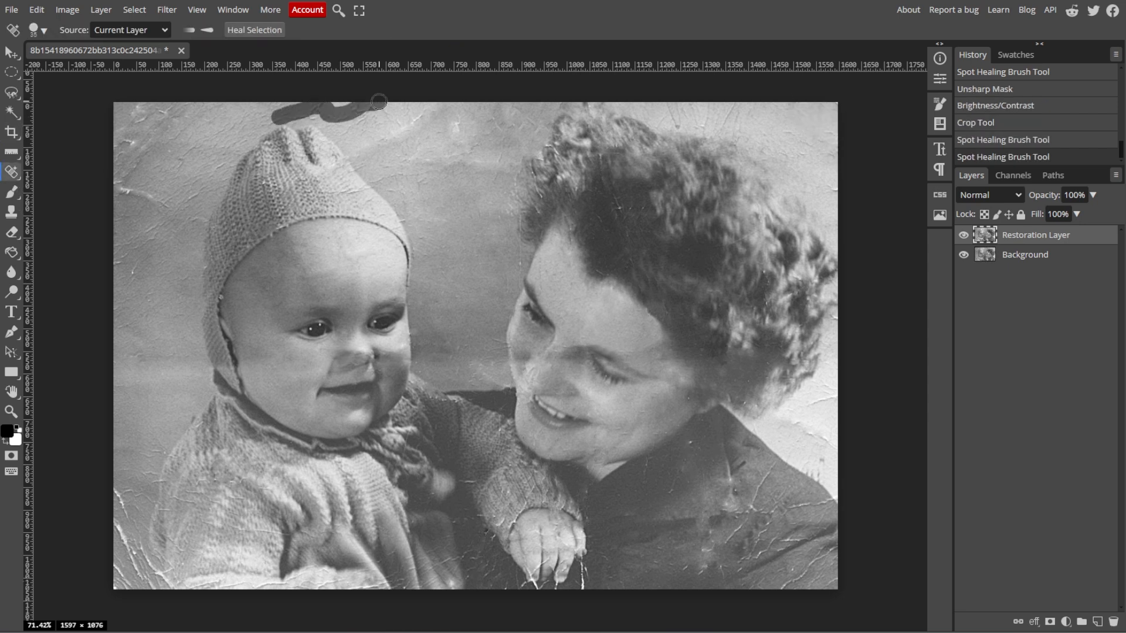
left_click_drag(380, 102, 430, 108)
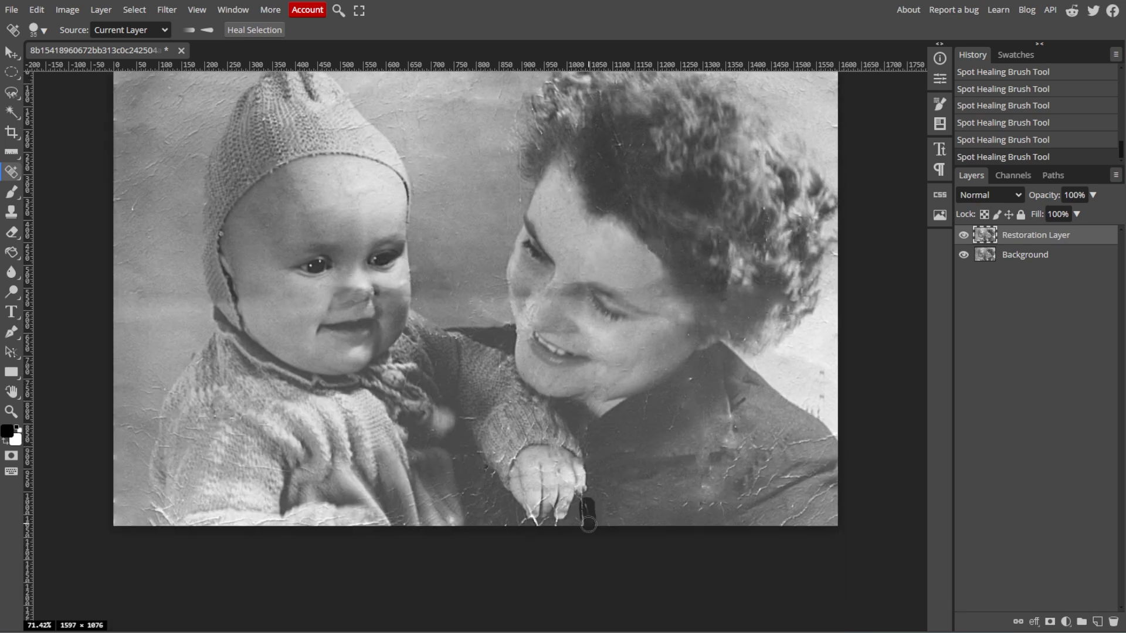
- Toggle the Restoration Layer to compare with the original, then start a PNG export
left_click(961, 234)
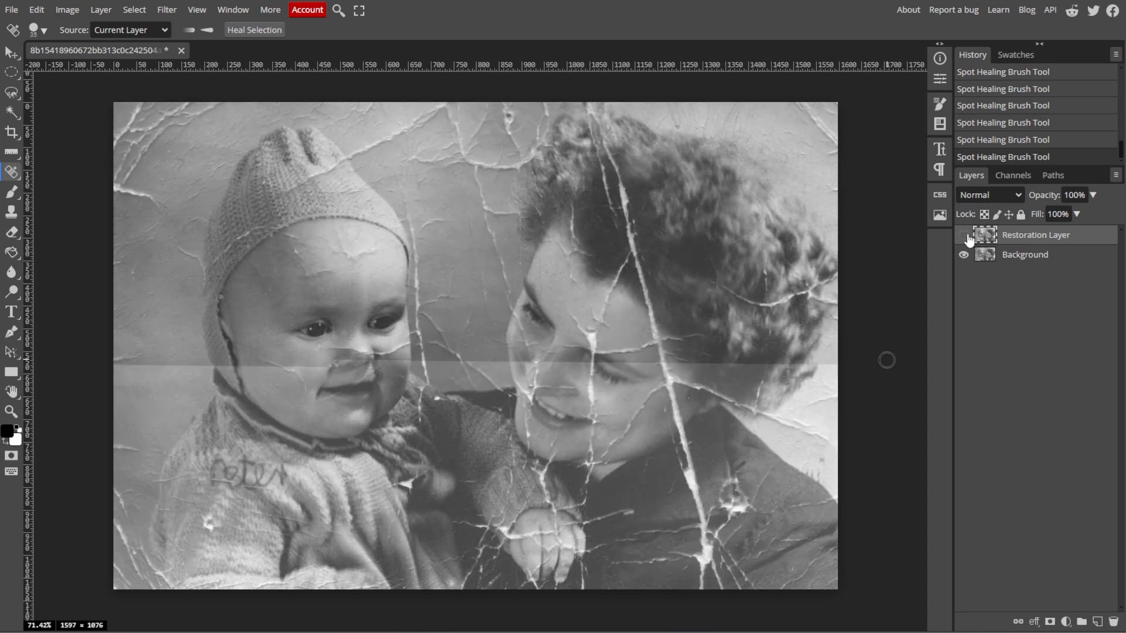
left_click(964, 234)
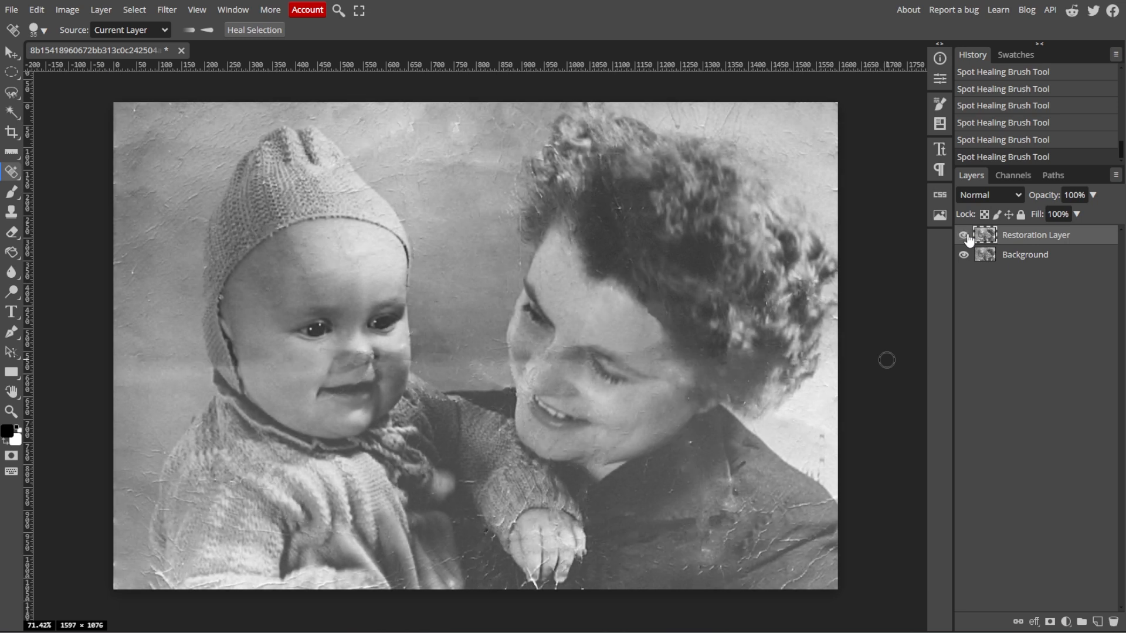
left_click(14, 10)
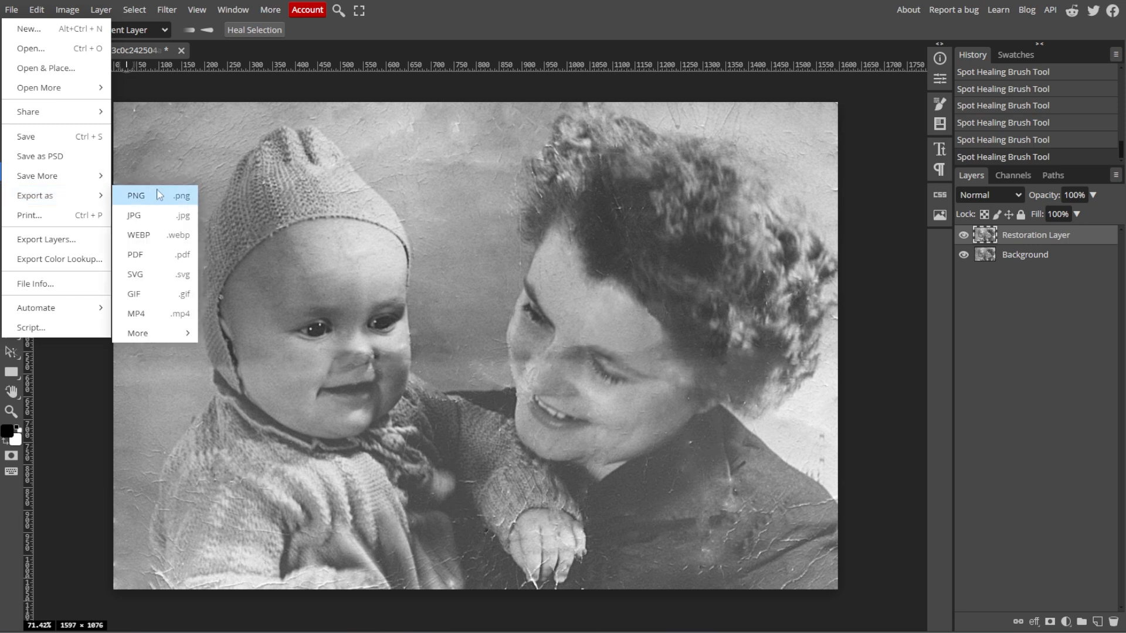
left_click(136, 194)
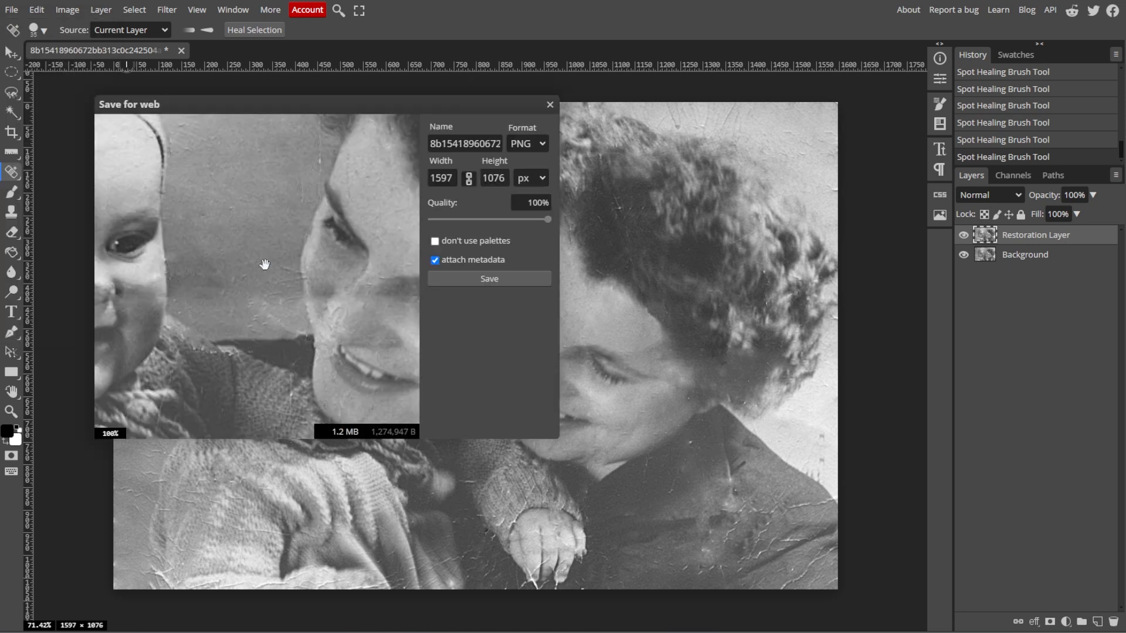